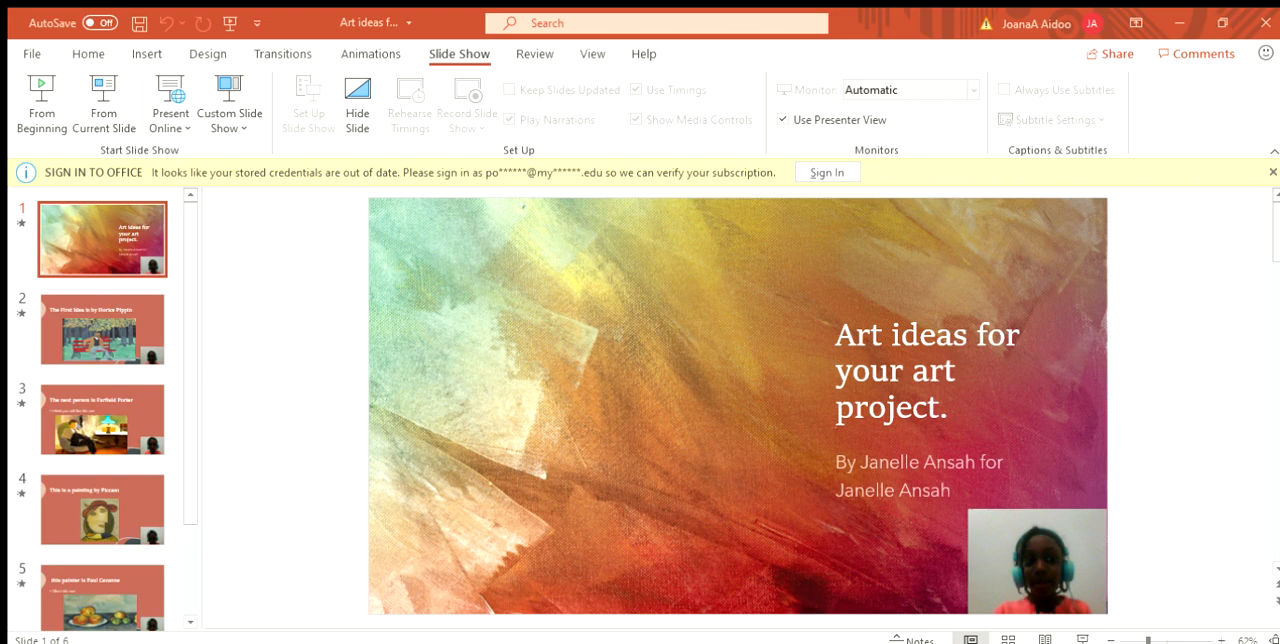
mouse_move(1004, 250)
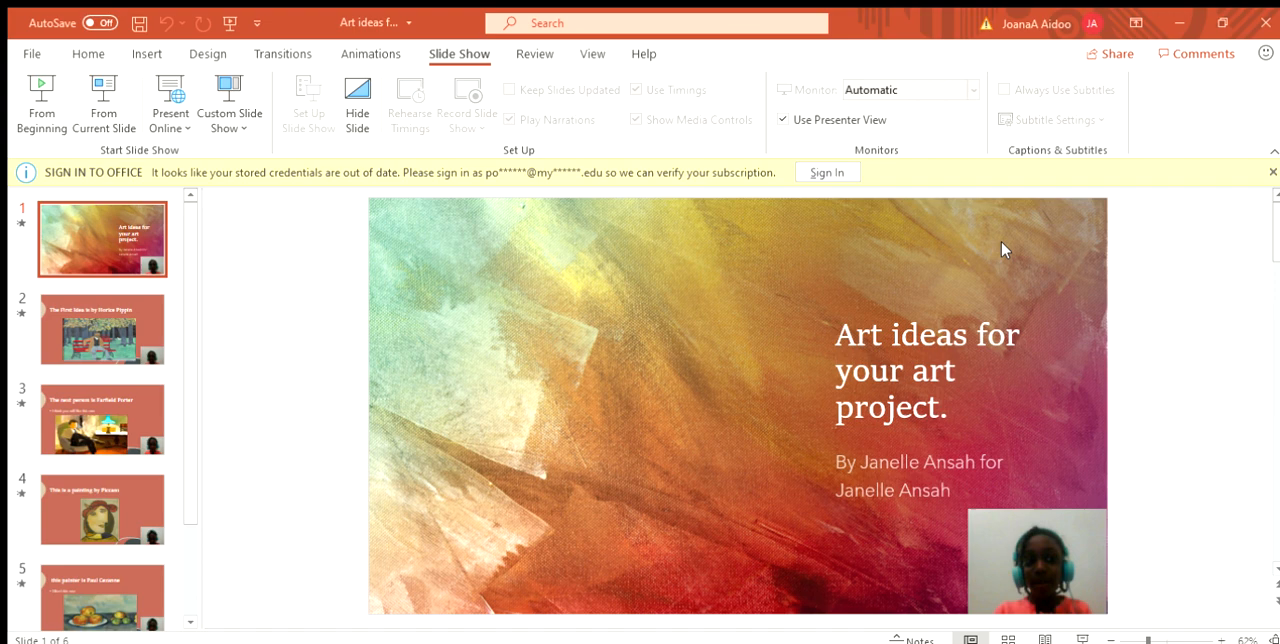
mouse_move(1196, 88)
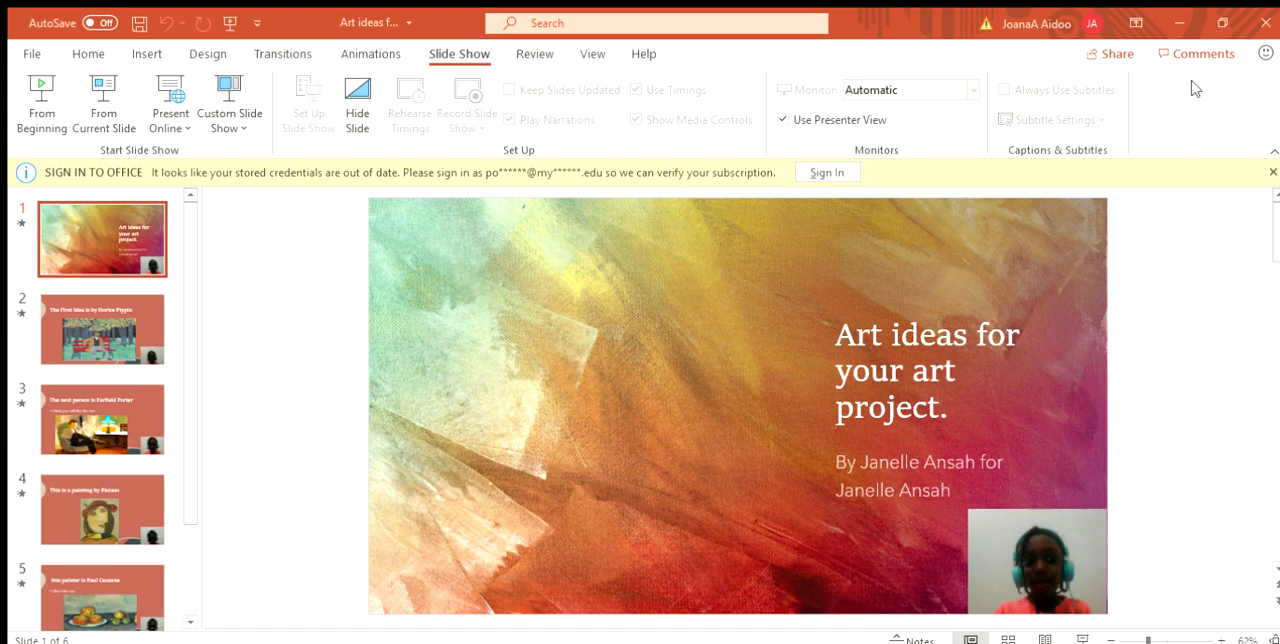